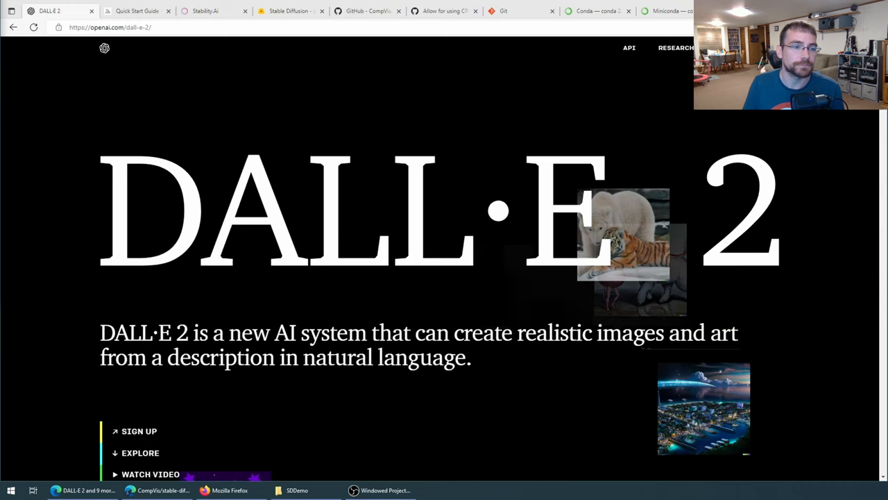
- View the Midjourney Quick Start Guide, then move on to the Stability AI site
{"action": "left_click", "coordinate": [137, 11]}
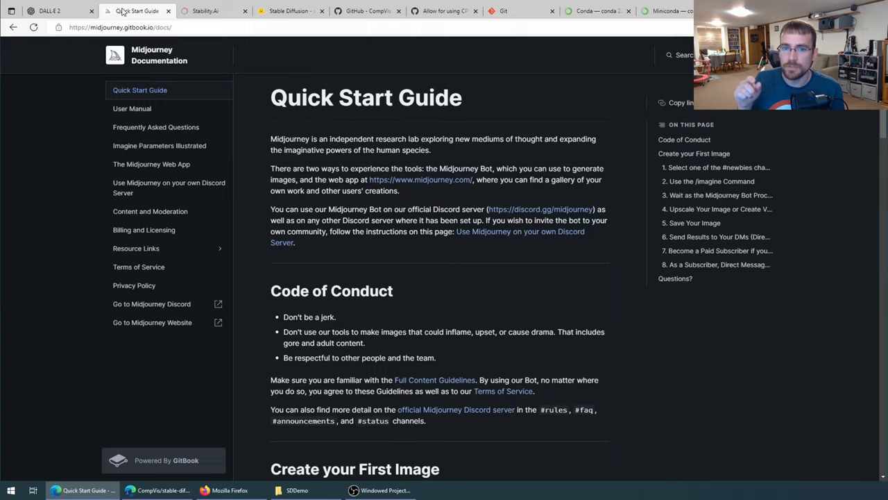
{"action": "left_click", "coordinate": [213, 11]}
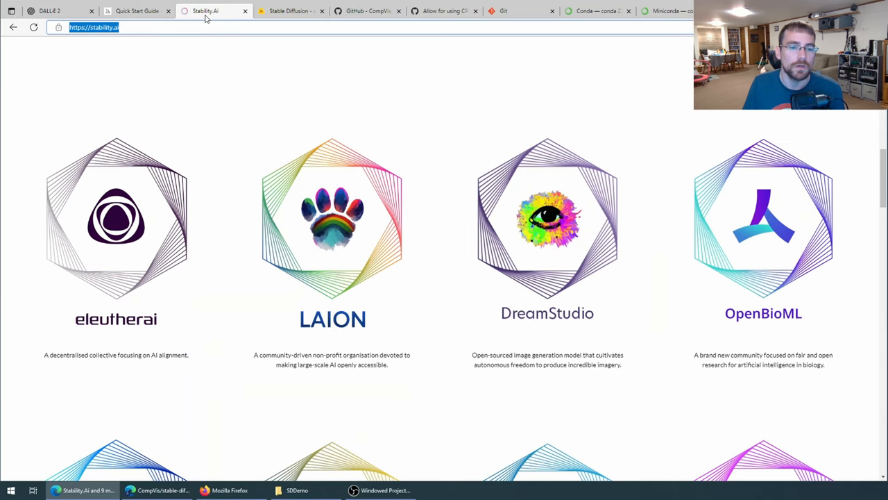
{"action": "mouse_move", "coordinate": [507, 228]}
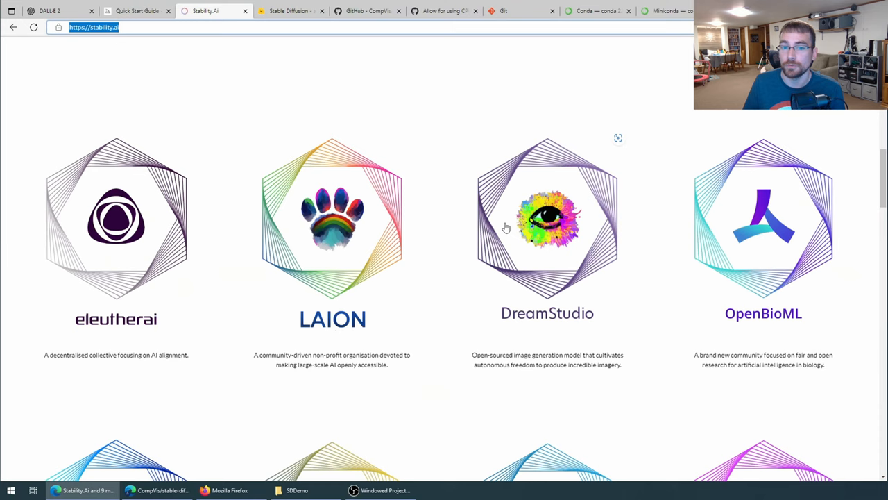
- Switch to the Hugging Face Stable Diffusion Demo page
{"action": "left_click", "coordinate": [288, 10]}
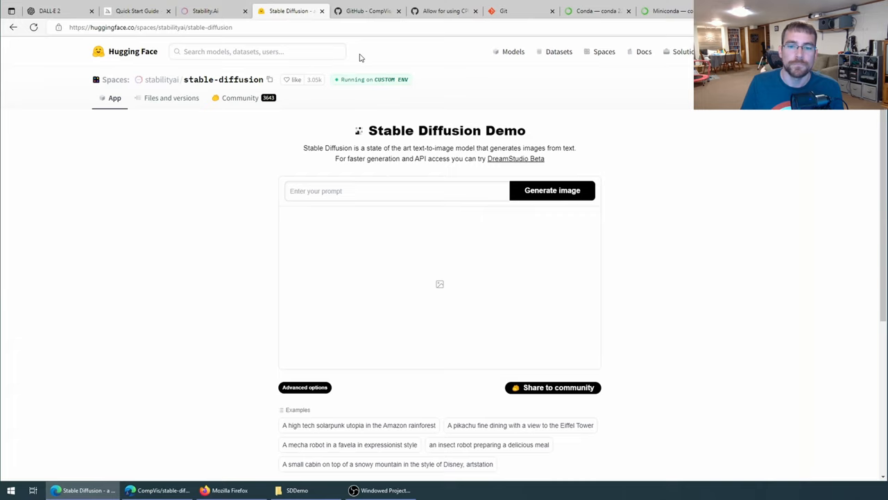
- Switch to git-scm.com, showing the Git 2.38.1 Windows download
{"action": "left_click", "coordinate": [503, 10]}
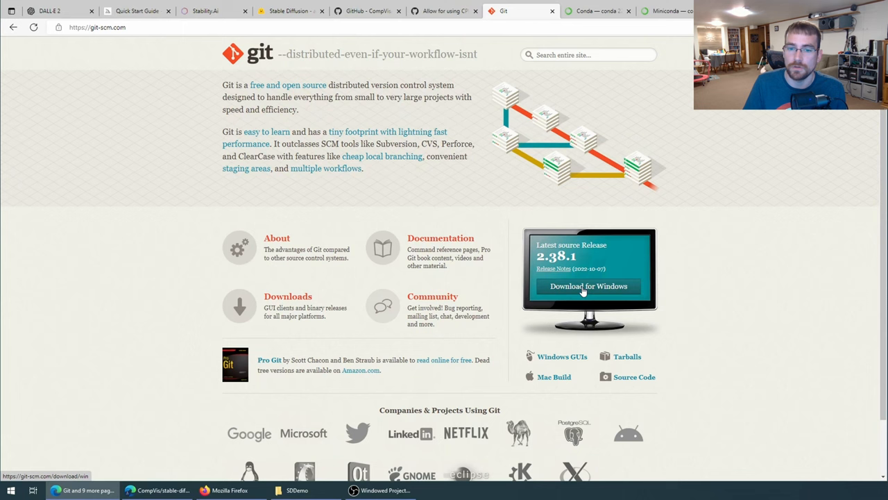
- Start the Git for Windows download and bring up the Conda documentation
{"action": "left_click", "coordinate": [596, 10]}
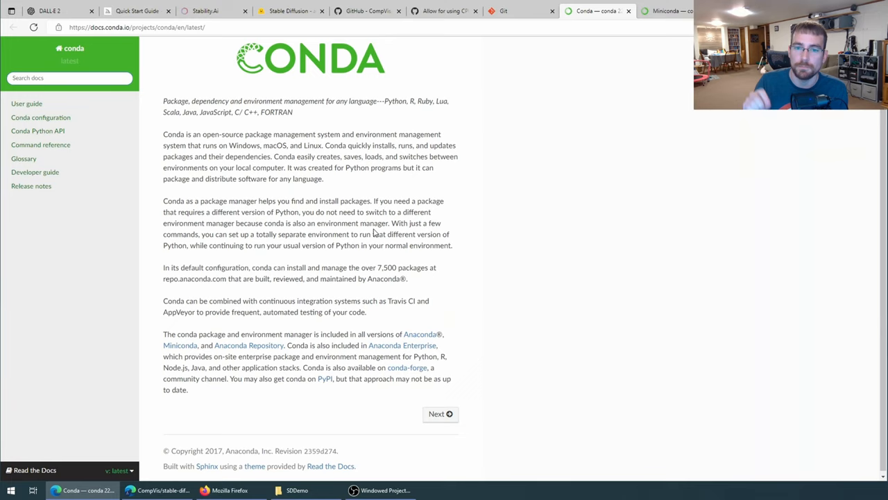
{"action": "mouse_move", "coordinate": [611, 63]}
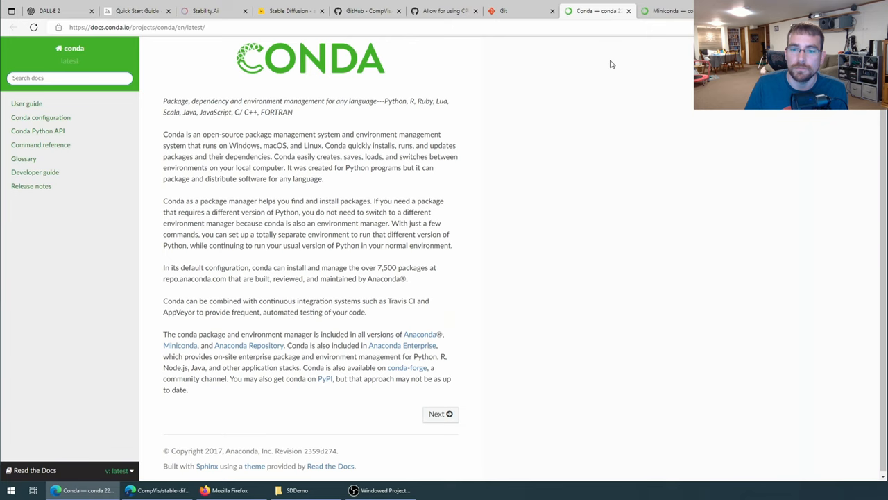
- Check the Miniconda installer page, then view the stable-diffusion-v-1-4-original model card
{"action": "left_click", "coordinate": [670, 11]}
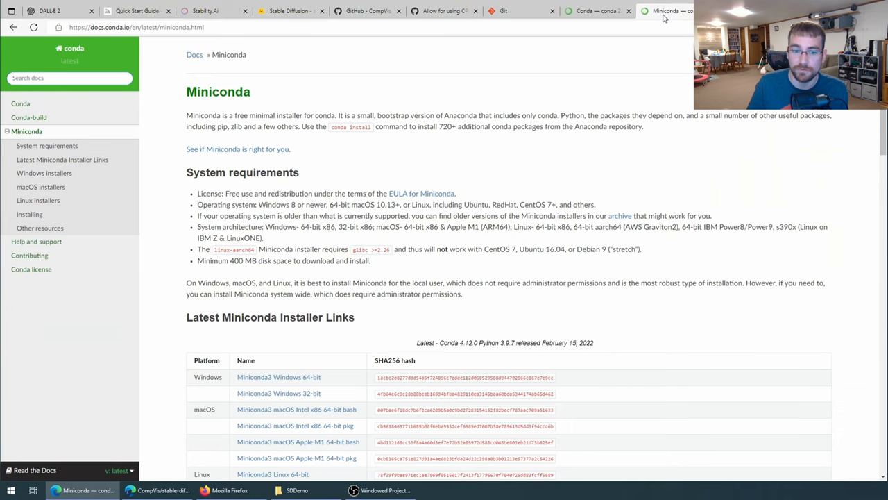
{"action": "left_click", "coordinate": [289, 10]}
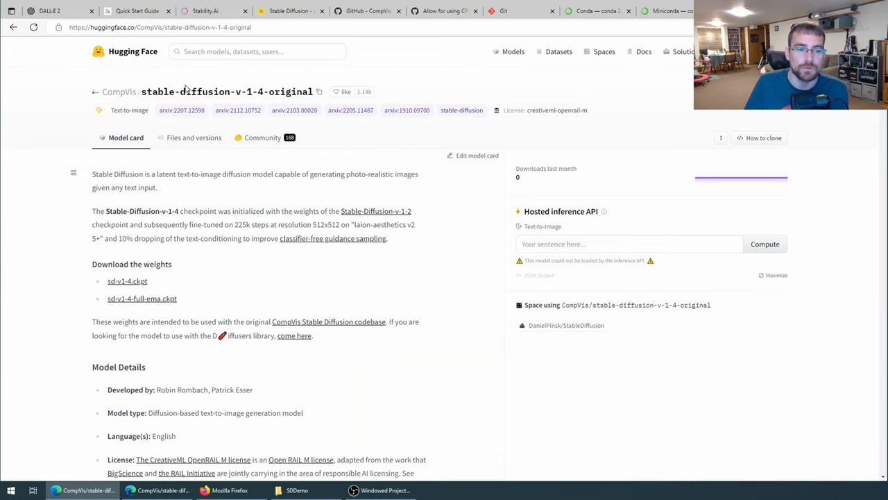
{"action": "mouse_move", "coordinate": [198, 103]}
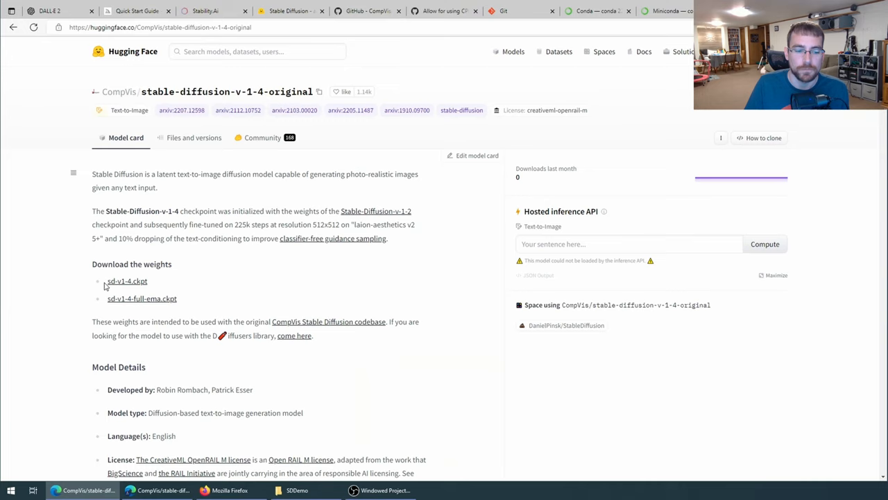
- Highlight sd-v1-4.ckpt and sd-v1-4-full-ema.ckpt, then switch to the CompVis GitHub repository
{"action": "double_click", "coordinate": [127, 281]}
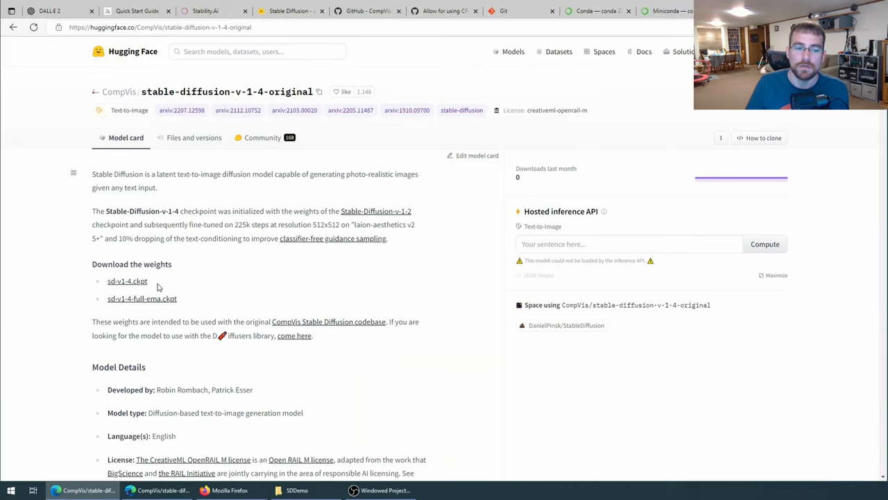
{"action": "double_click", "coordinate": [141, 298]}
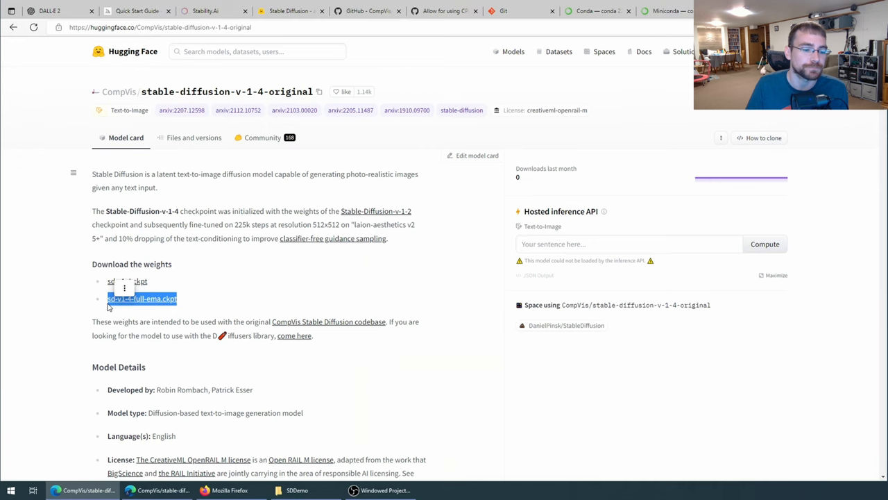
{"action": "left_click", "coordinate": [366, 11]}
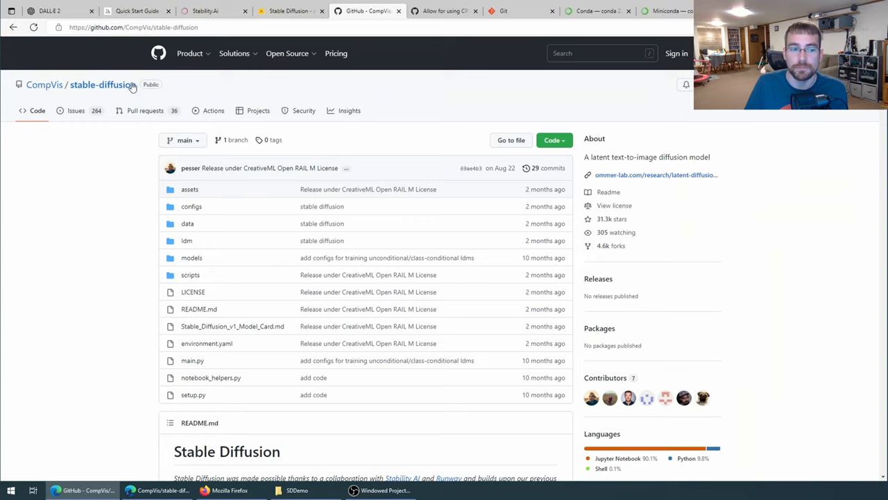
{"action": "mouse_move", "coordinate": [155, 215]}
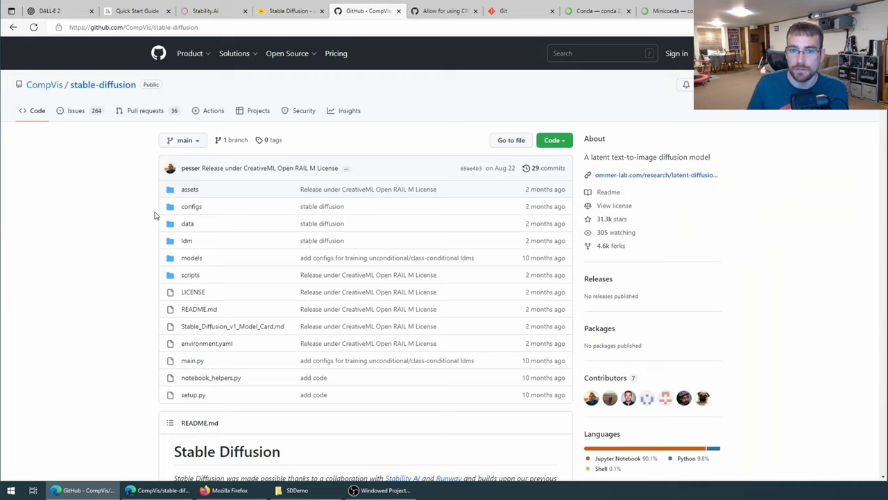
- Bring up the Start menu listing Anaconda Prompt (miniconda3) among recent apps
{"action": "left_click", "coordinate": [11, 490]}
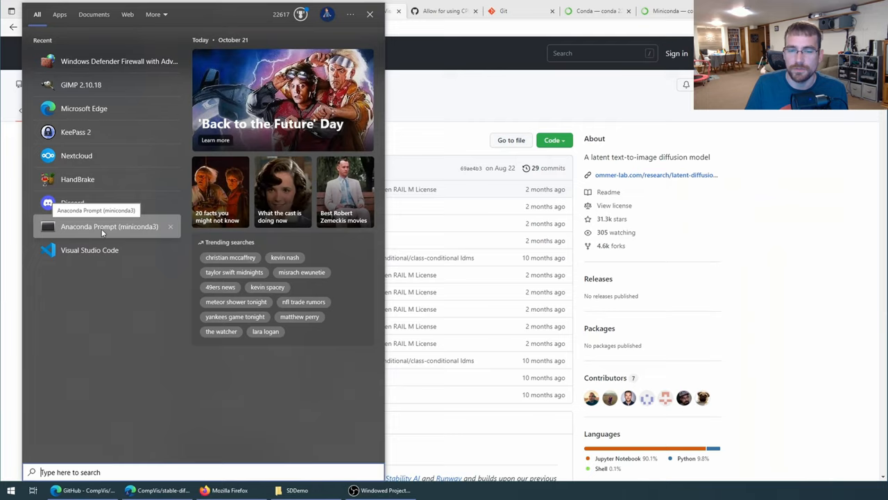
- Launch Anaconda Prompt (miniconda3) from the Start menu
{"action": "left_click", "coordinate": [109, 226]}
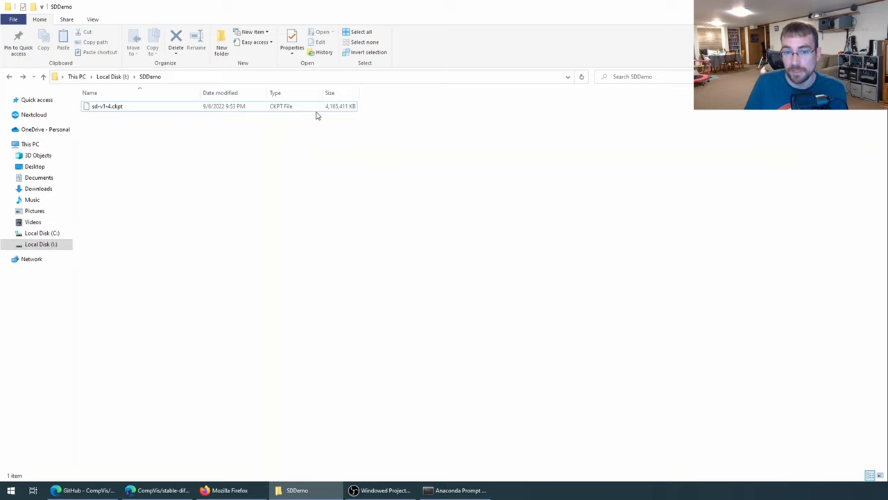
{"action": "left_click", "coordinate": [454, 490]}
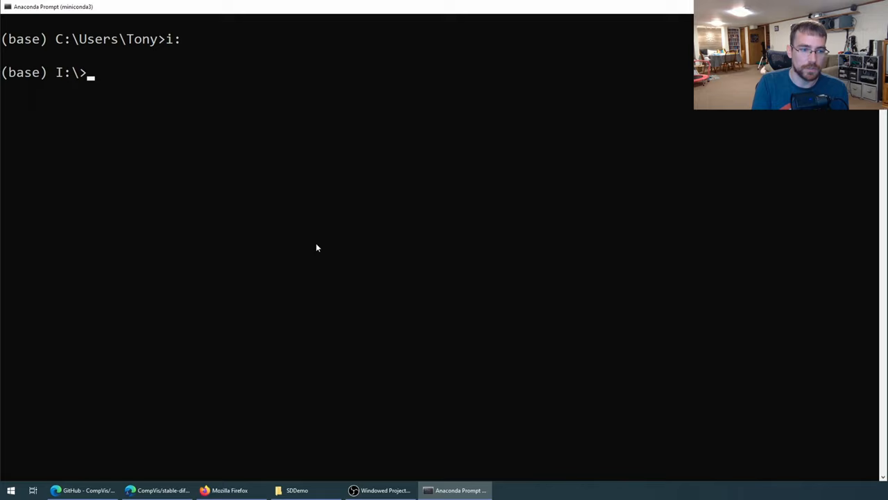
{"action": "type", "text": "cd SDDemo"}
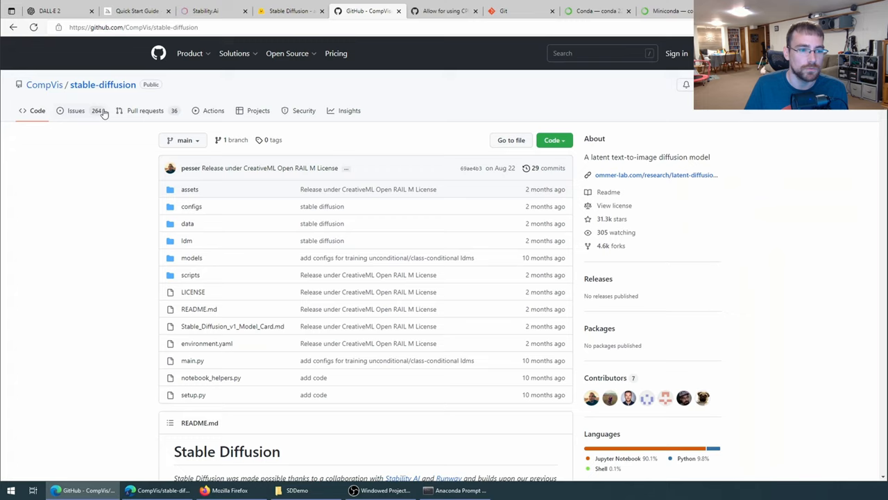
{"action": "left_click", "coordinate": [553, 140]}
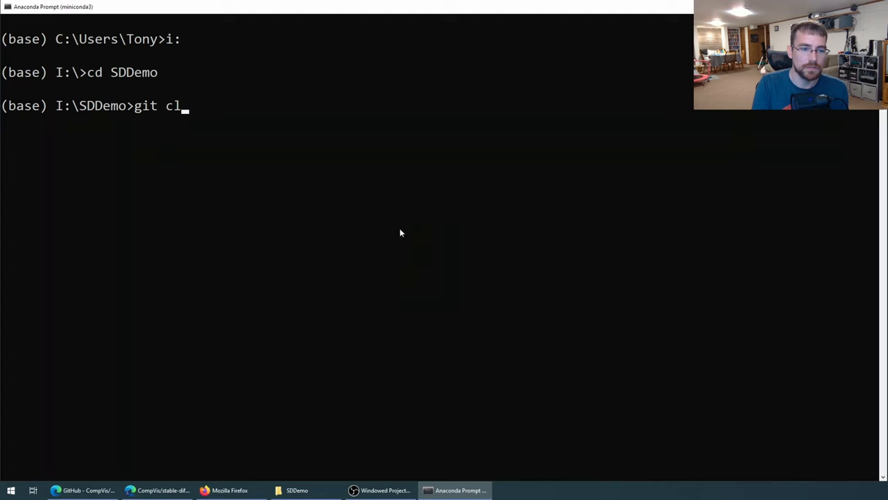
{"action": "type", "text": "one https://github.com/CompVis/stable-diffusion.git"}
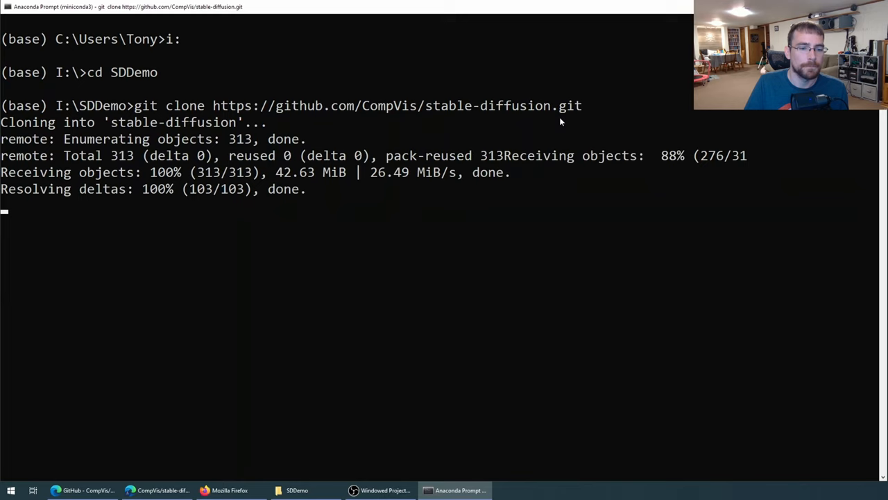
{"action": "left_click", "coordinate": [297, 490]}
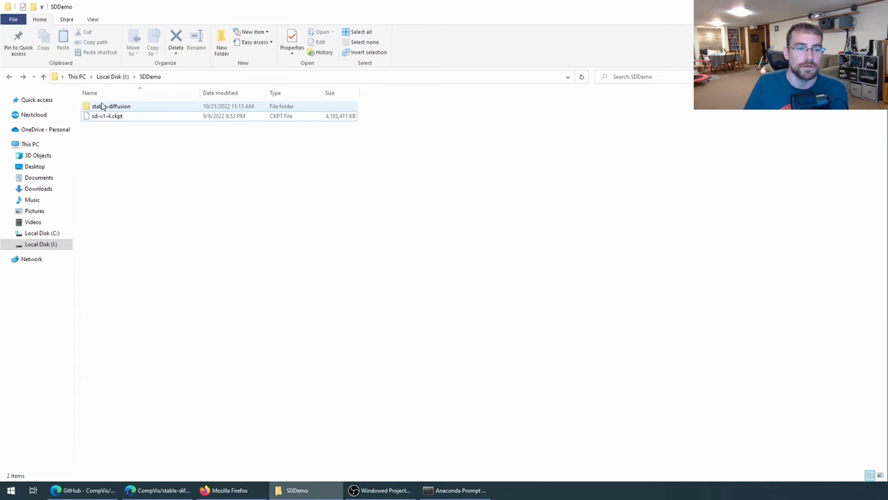
{"action": "left_click", "coordinate": [82, 490]}
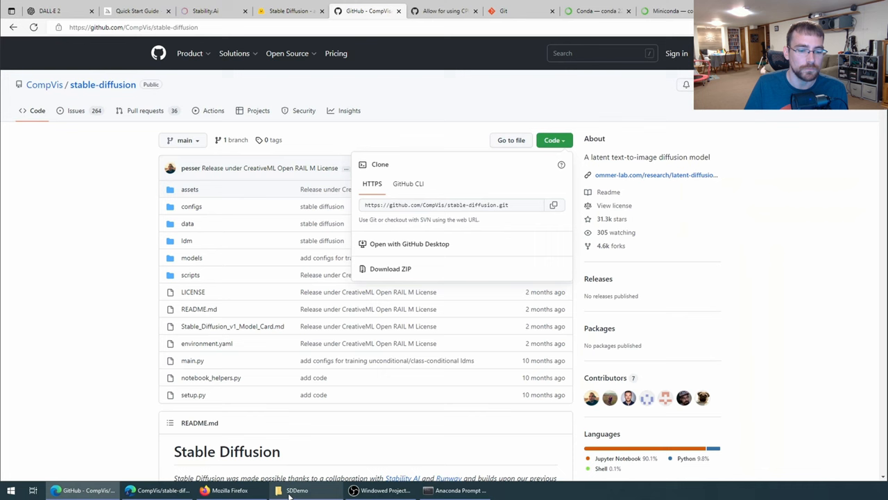
{"action": "left_click", "coordinate": [455, 490]}
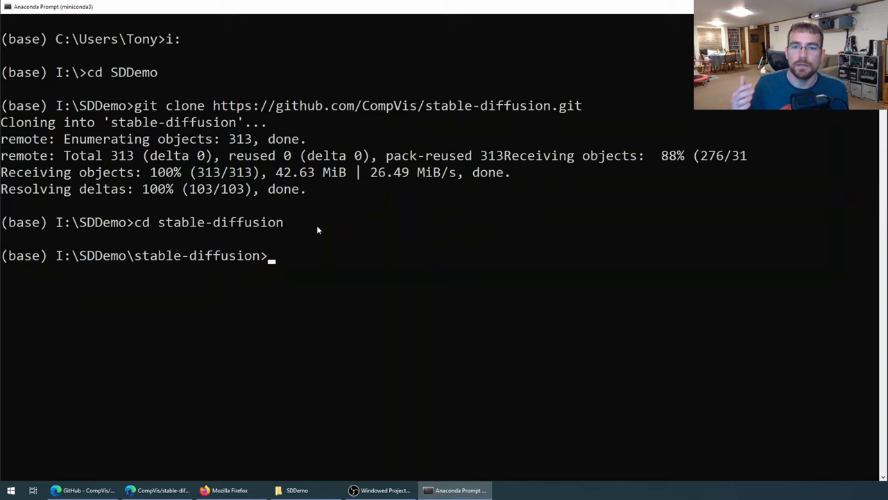
{"action": "mouse_move", "coordinate": [317, 254]}
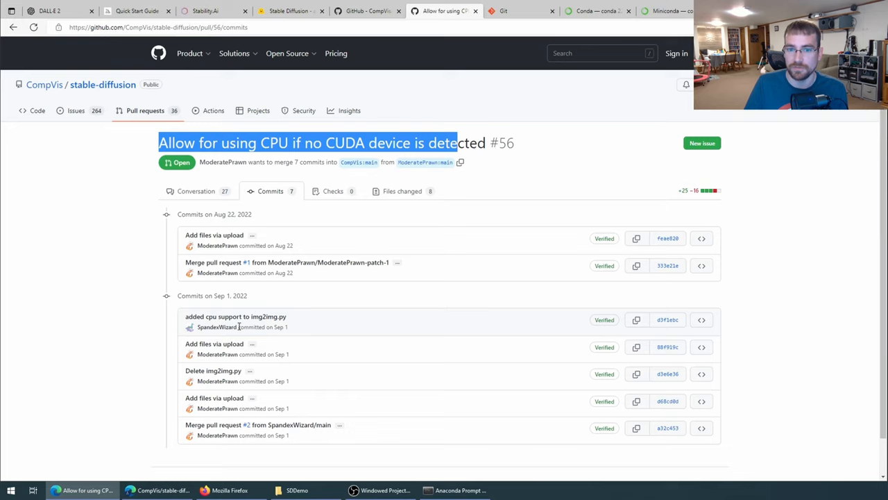
{"action": "mouse_move", "coordinate": [236, 331]}
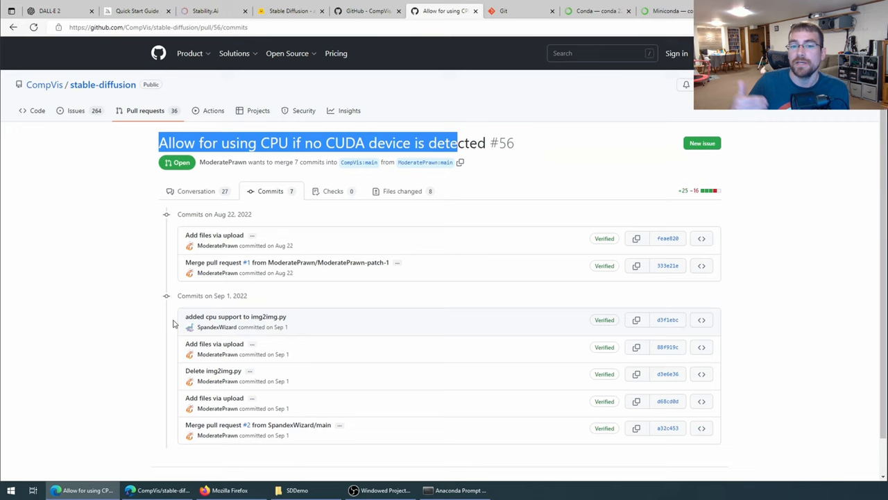
- Run git fetch origin pull/56/head:pr56 to create local branch pr56
{"action": "left_click", "coordinate": [454, 490]}
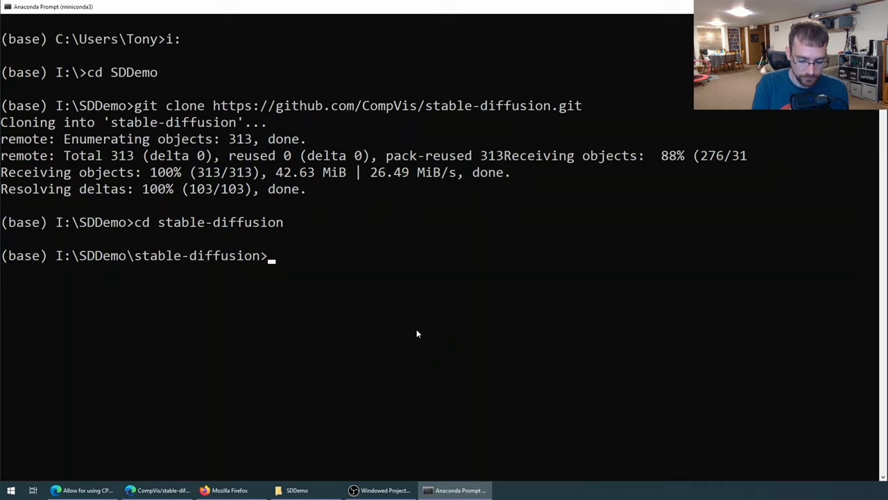
{"action": "type", "text": "git fetch origin pull/56/h"}
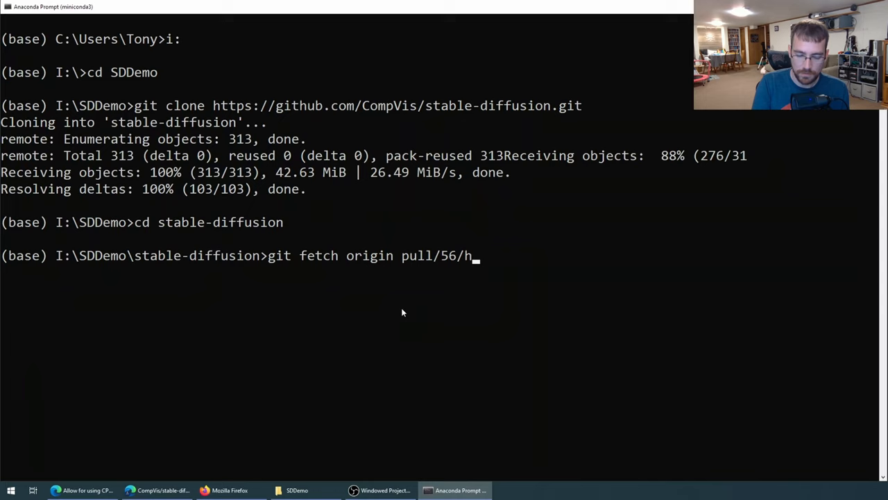
{"action": "type", "text": "ead:"}
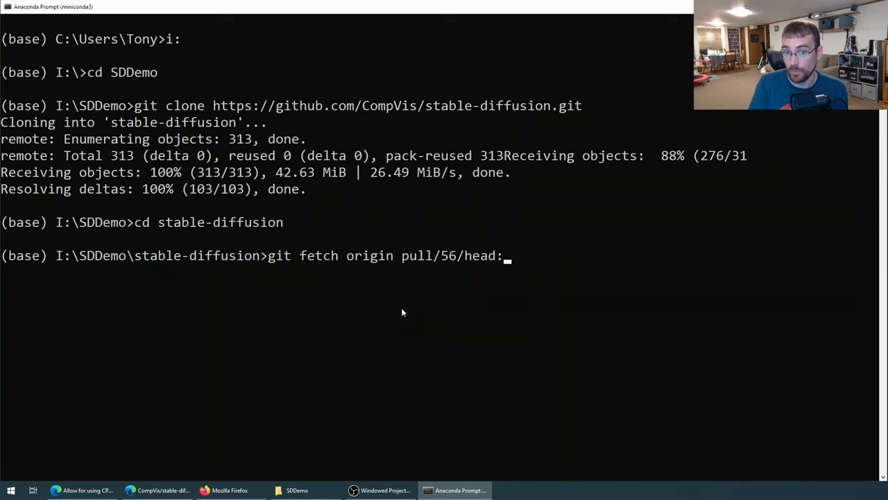
{"action": "type", "text": "pr56"}
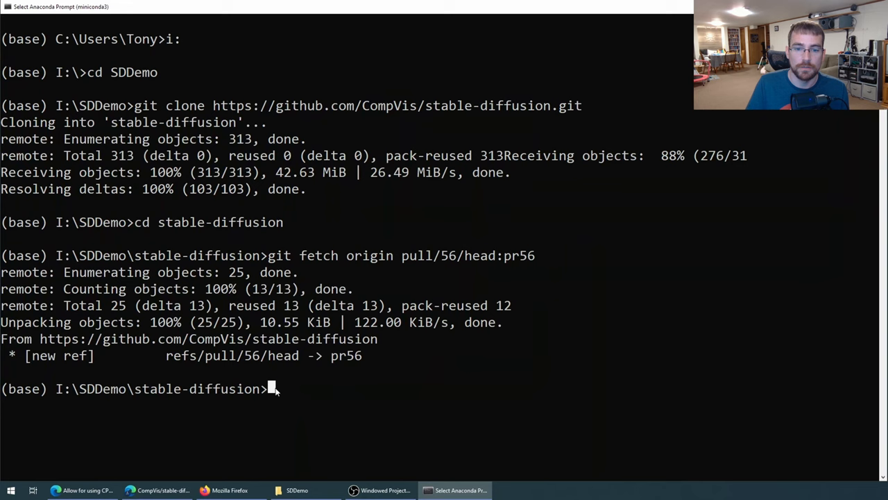
- Check out the pr56 branch with CPU support using git checkout pr56
{"action": "left_click", "coordinate": [81, 490]}
{"action": "type", "text": "git checko"}
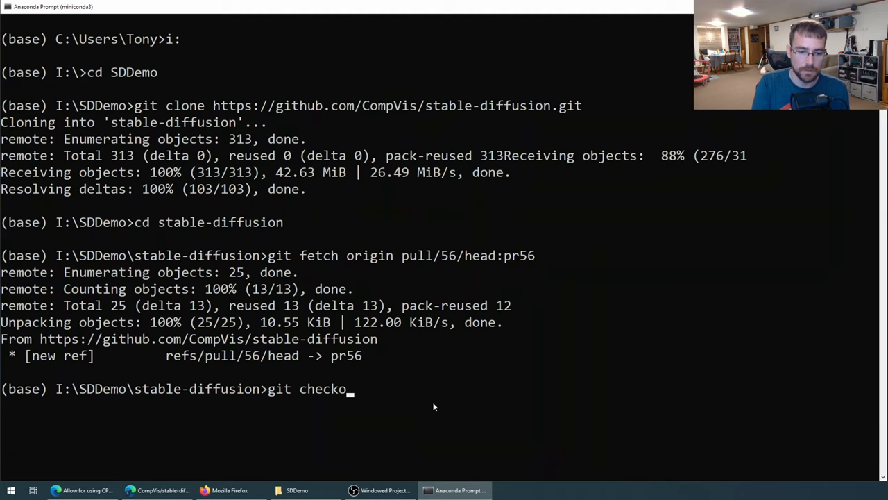
{"action": "type", "text": "ut pr56"}
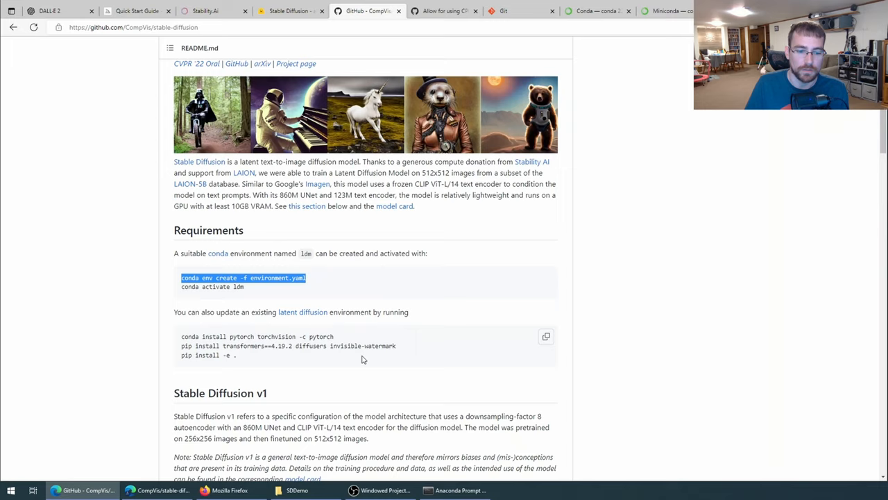
- Open environment.yaml from the README and scroll through the ldm dependency list
{"action": "left_click", "coordinate": [282, 277]}
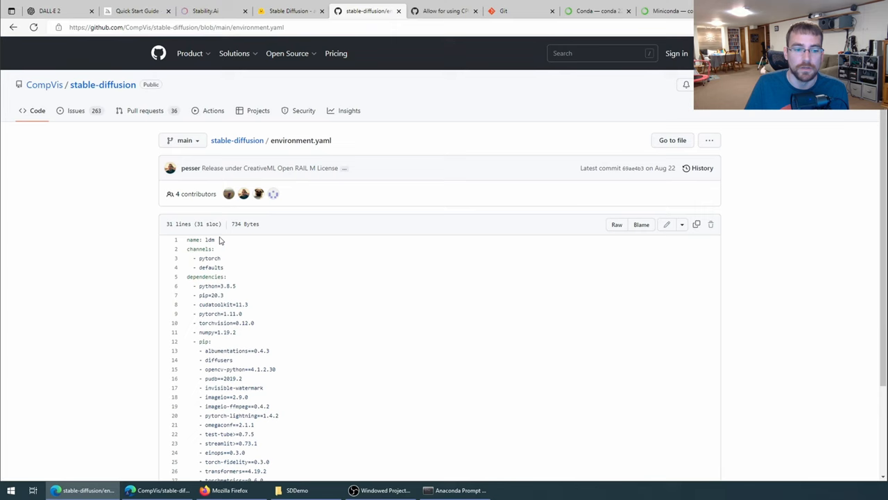
{"action": "scroll", "scroll_direction": "down", "scroll_amount": 3}
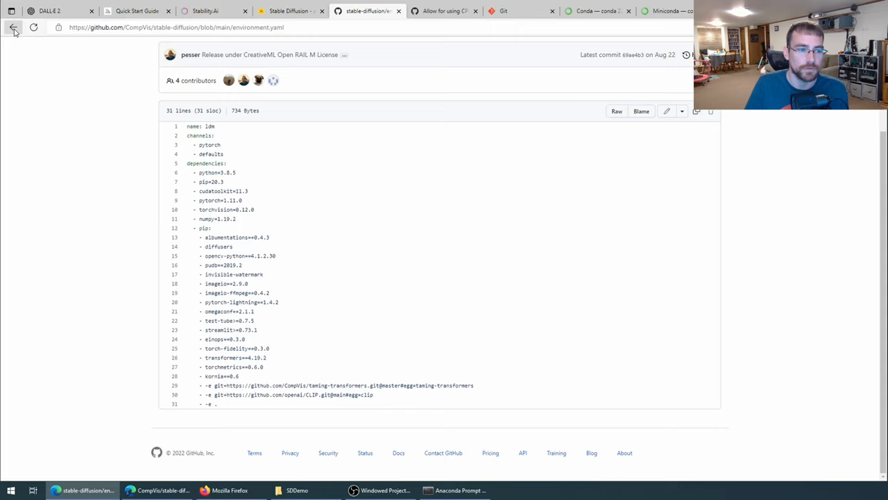
- Return to the README Requirements section while conda env create -f environment.yaml installs ldm
{"action": "left_click", "coordinate": [455, 490]}
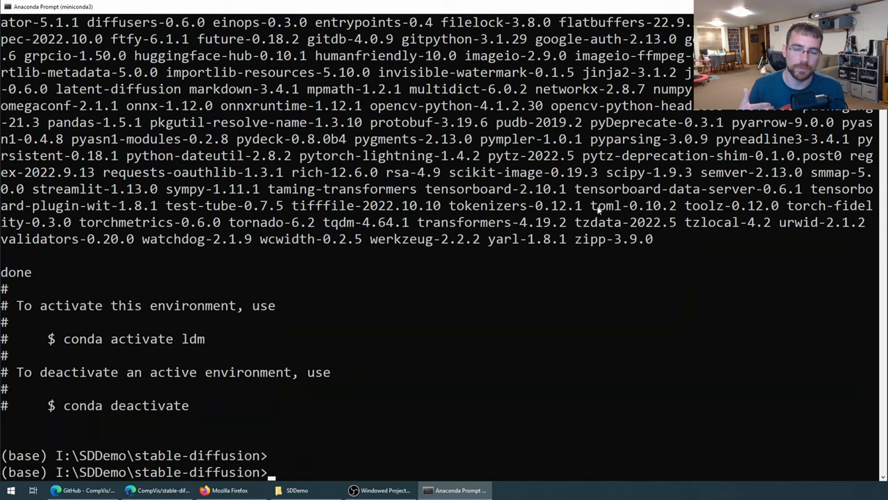
{"action": "left_click", "coordinate": [83, 490]}
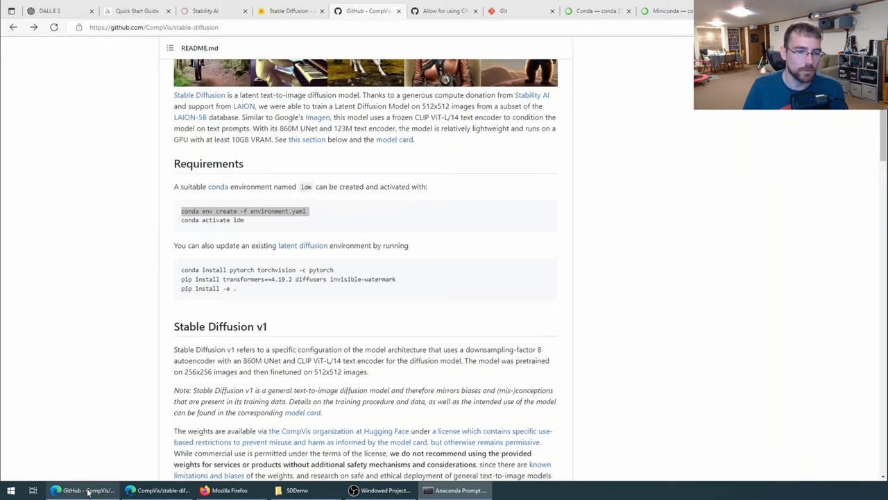
- Activate the ldm environment in Anaconda Prompt with conda activate ldm
{"action": "left_click", "coordinate": [456, 490]}
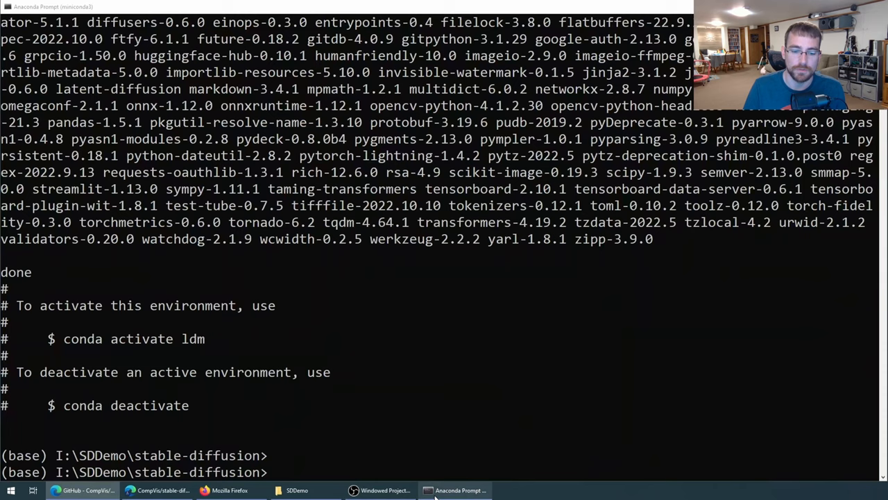
{"action": "type", "text": "conda activate ldm"}
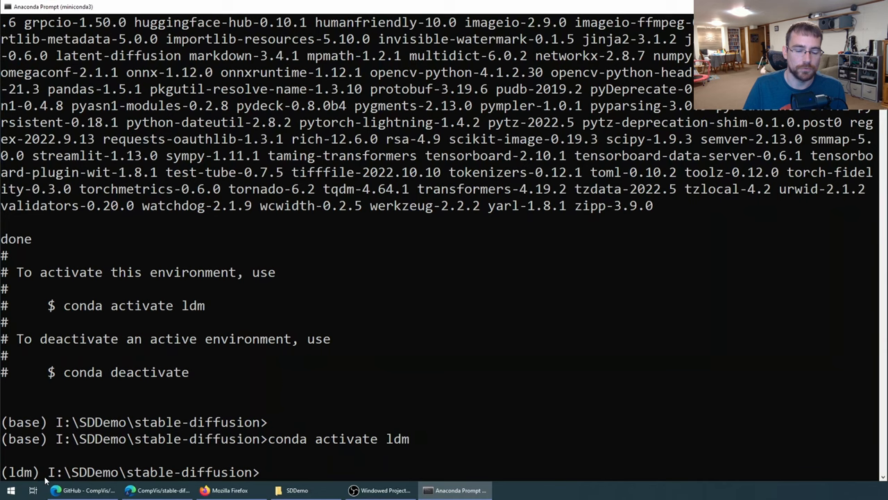
{"action": "left_click", "coordinate": [82, 490]}
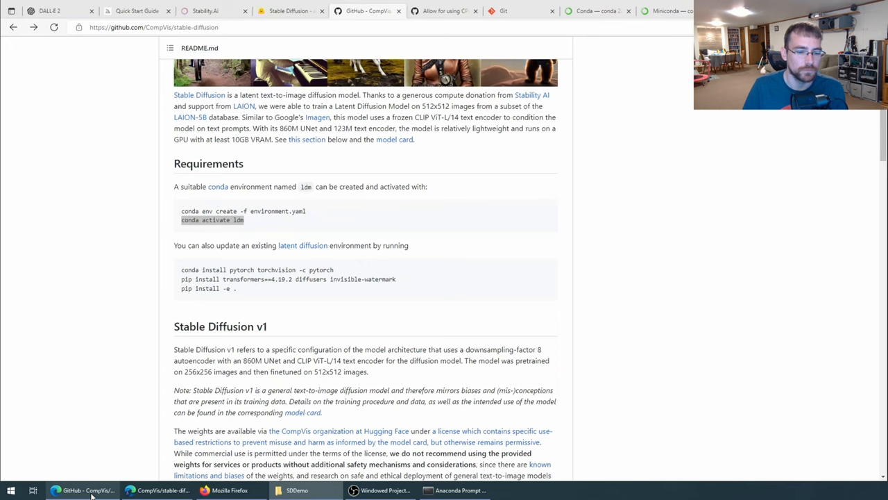
- Skim the README's Weights and Reference Sampling Script sections, then open the SDDemo folder
{"action": "scroll", "scroll_direction": "down", "scroll_amount": 3}
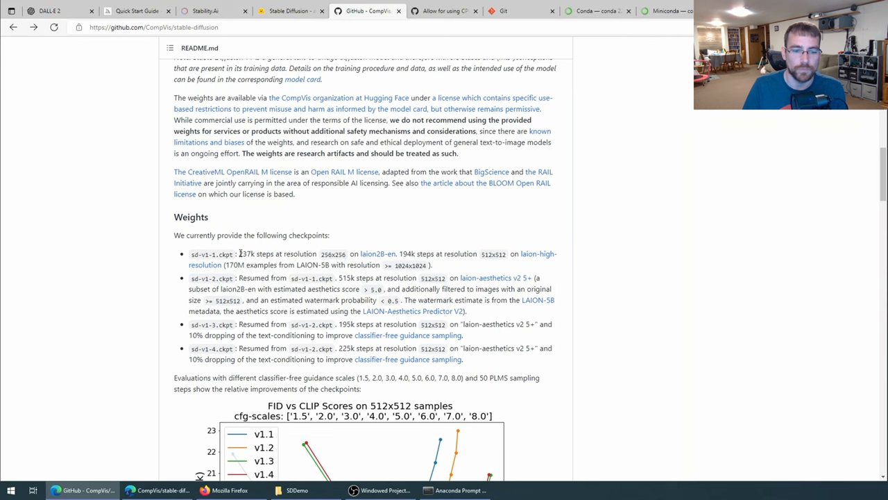
{"action": "scroll", "scroll_direction": "up", "scroll_amount": 3}
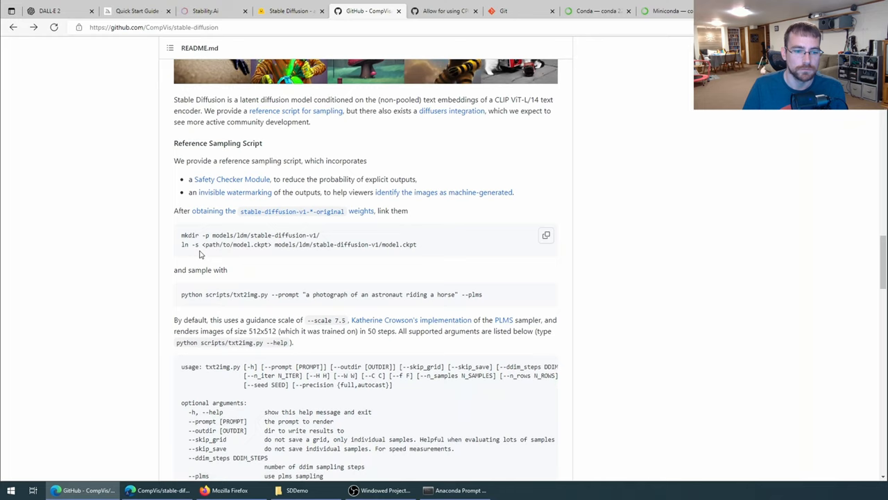
{"action": "left_click", "coordinate": [277, 490]}
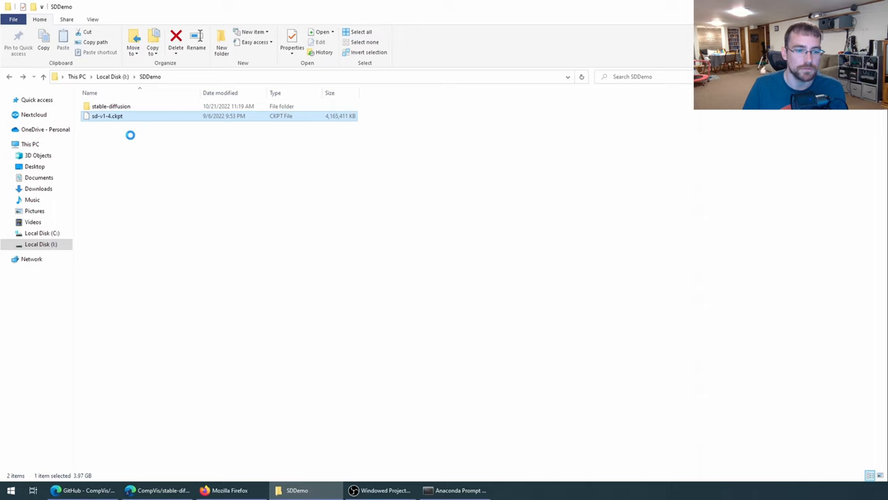
{"action": "double_click", "coordinate": [111, 105]}
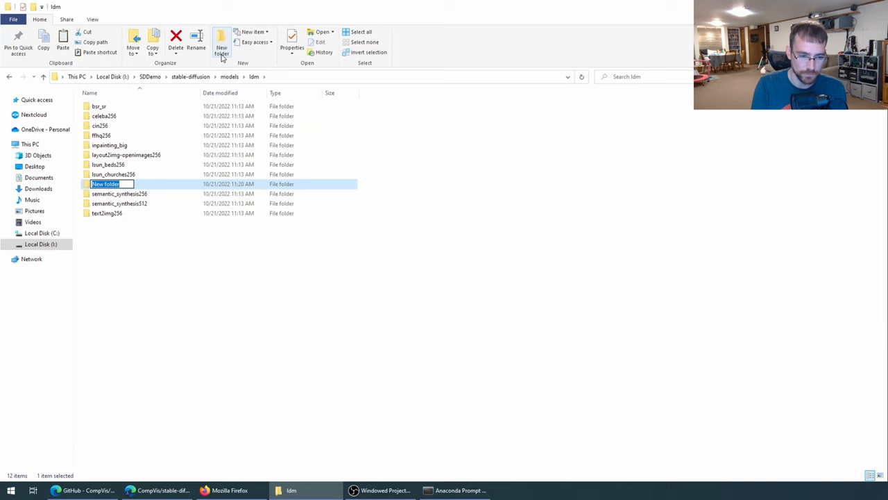
- Name the new models\ldm folder stable-diffusion-v1 and open it
{"action": "type", "text": "stable-diffusion-v1"}
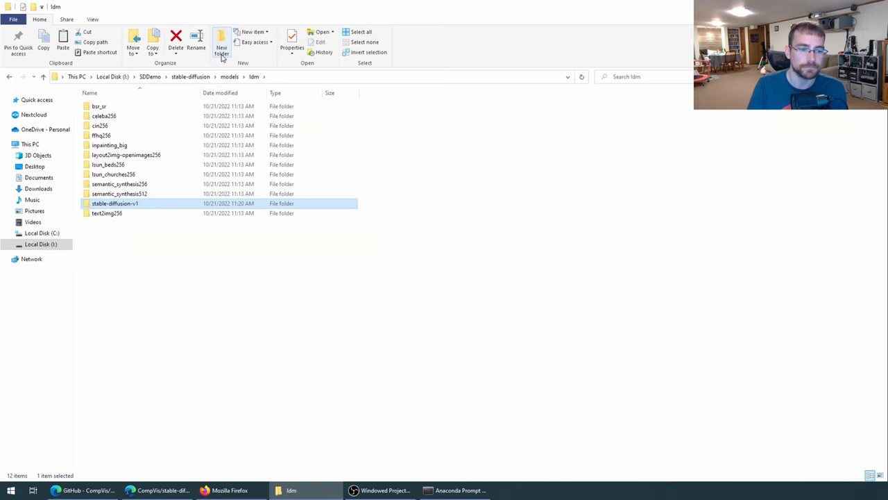
{"action": "double_click", "coordinate": [115, 203]}
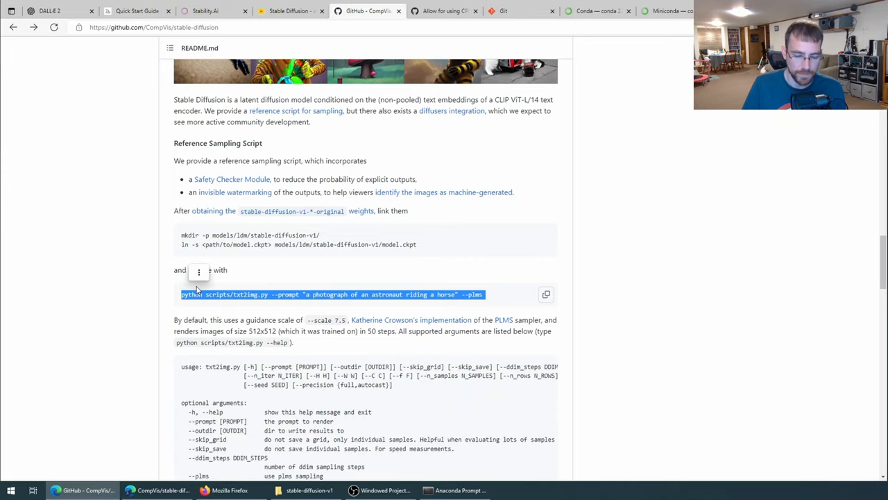
{"action": "mouse_move", "coordinate": [331, 308]}
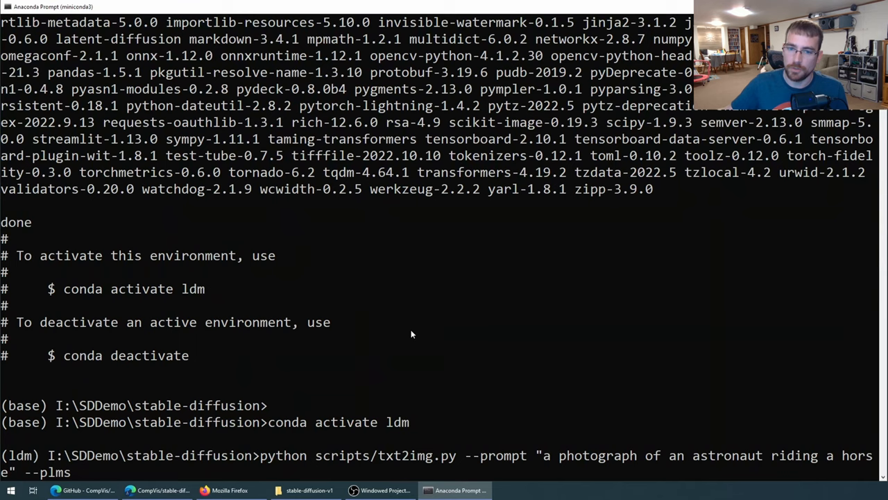
- Append -- to the txt2img command and review the README's optional arguments list
{"action": "type", "text": "--"}
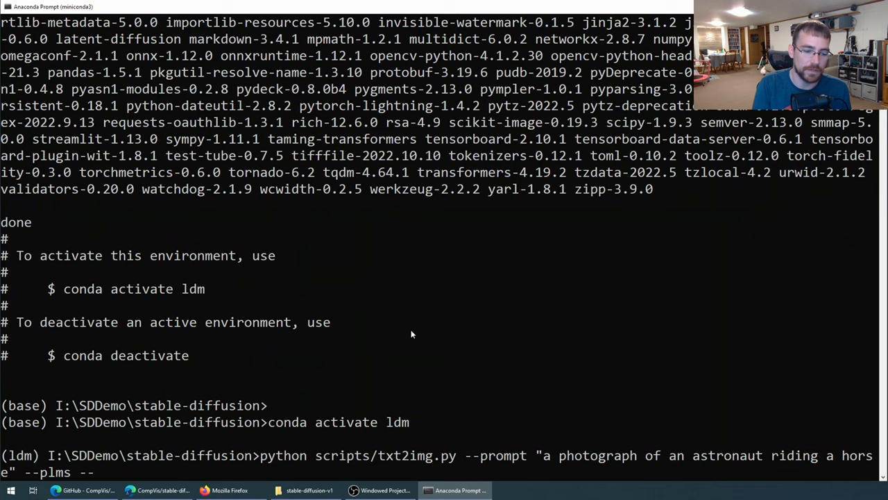
{"action": "left_click", "coordinate": [83, 490]}
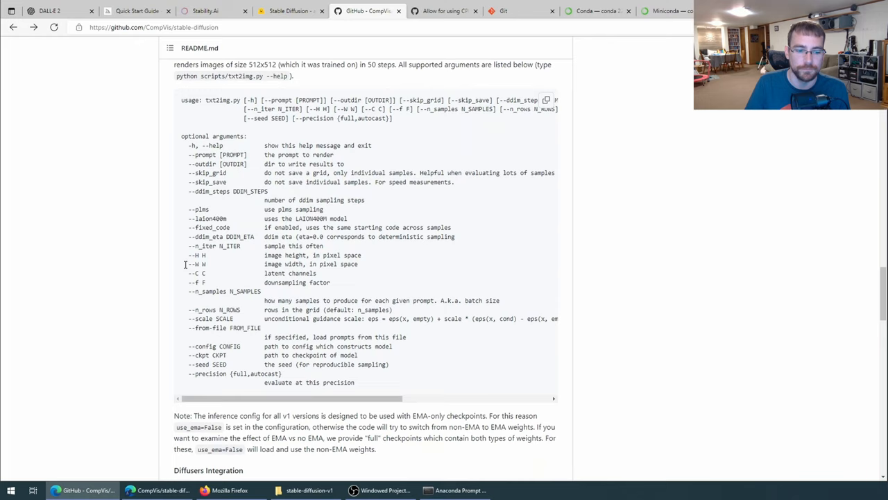
{"action": "double_click", "coordinate": [211, 291]}
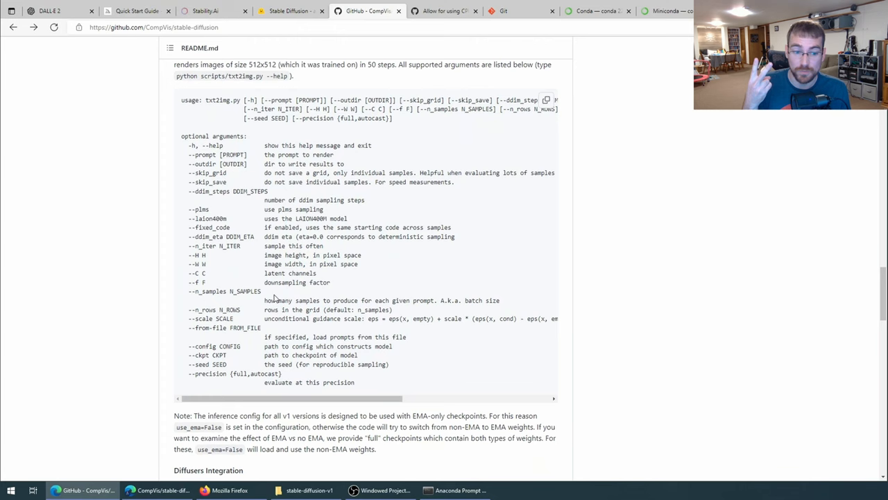
{"action": "left_click", "coordinate": [455, 490]}
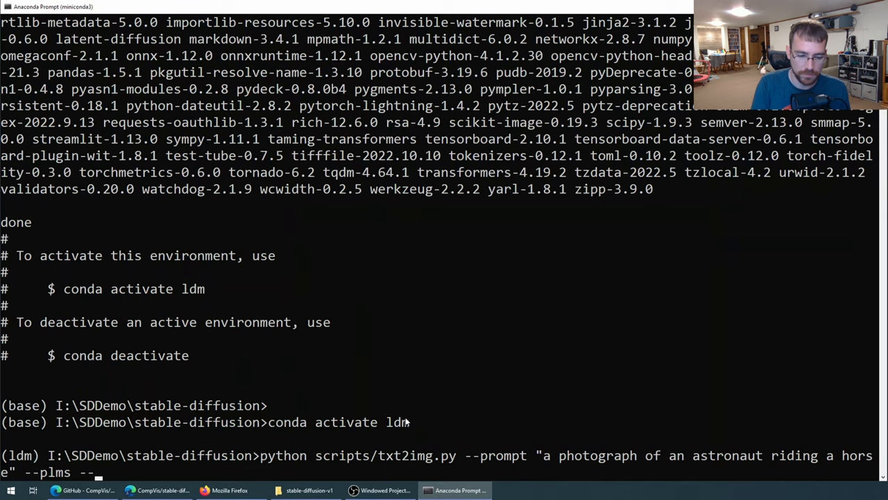
{"action": "left_click", "coordinate": [56, 490]}
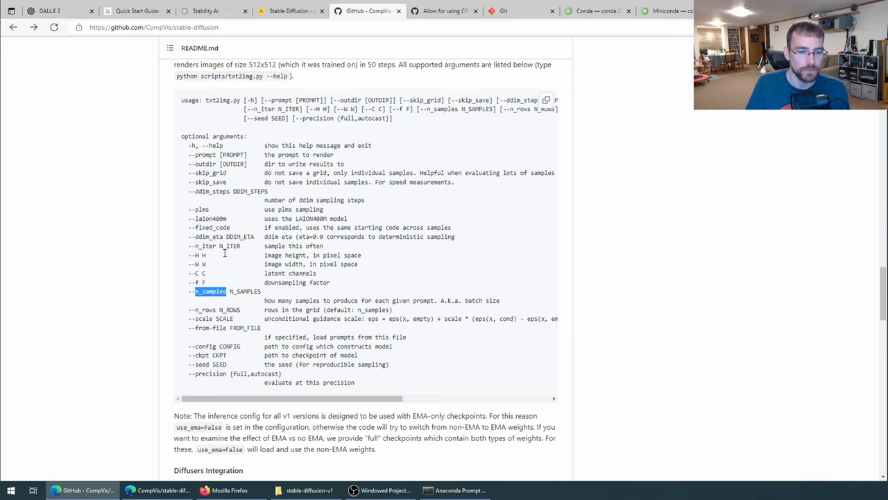
{"action": "left_click", "coordinate": [455, 490]}
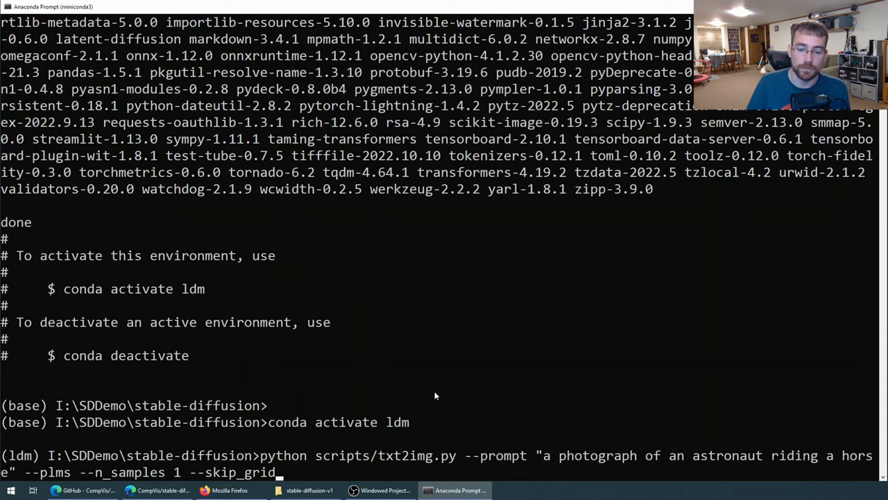
{"action": "mouse_move", "coordinate": [371, 351]}
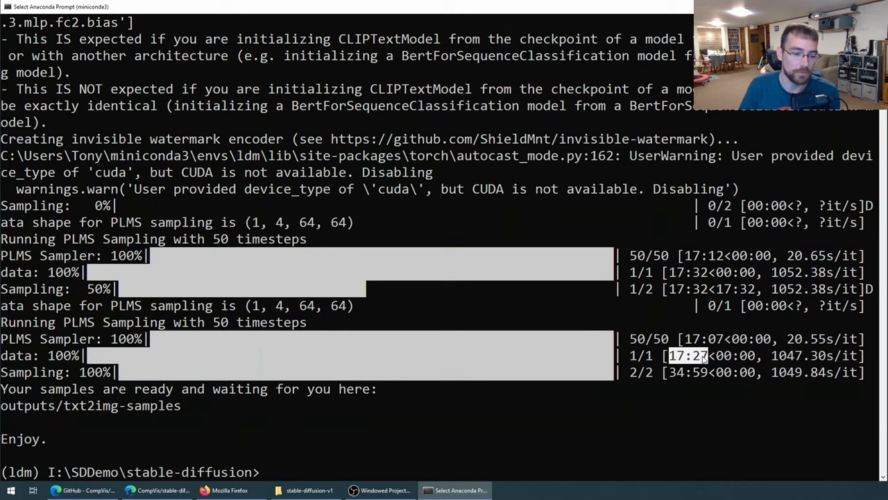
- Navigate from the stable-diffusion folder into outputs\txt2img-samples\samples
{"action": "left_click", "coordinate": [306, 490]}
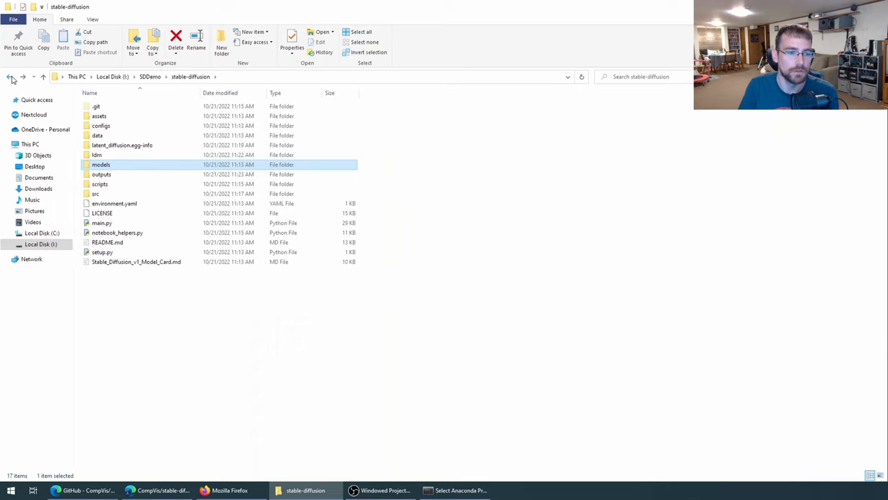
{"action": "double_click", "coordinate": [101, 174]}
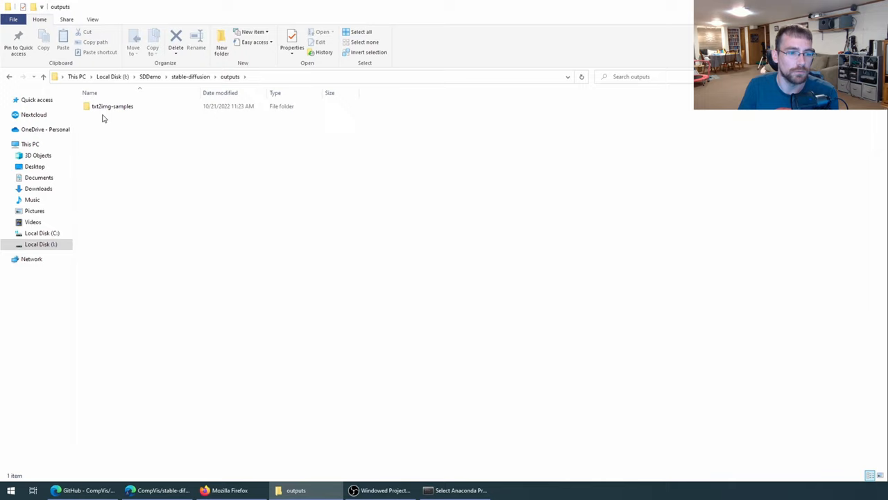
{"action": "double_click", "coordinate": [112, 105]}
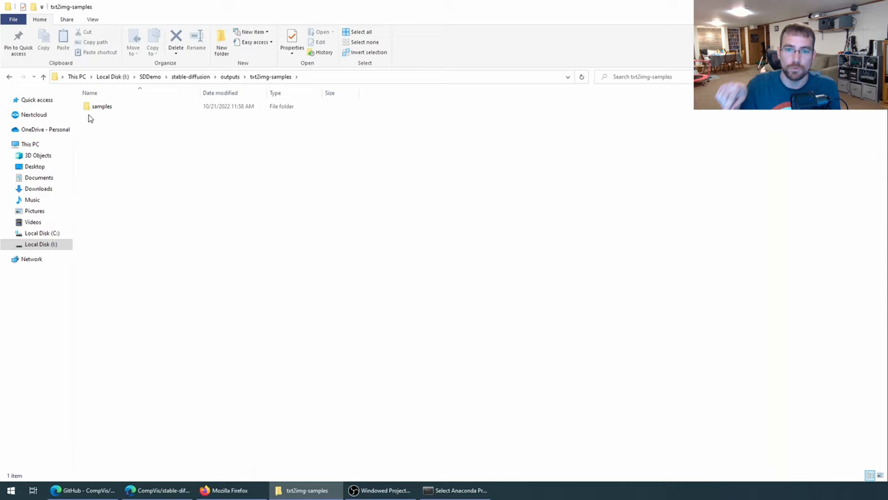
{"action": "double_click", "coordinate": [101, 106]}
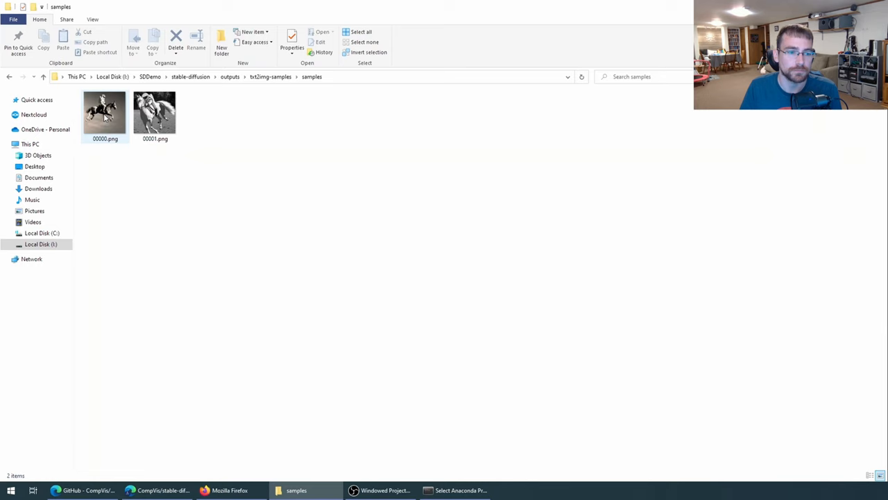
- View the astronaut-riding-a-horse images 00000.png and 00001.png in Photos
{"action": "double_click", "coordinate": [105, 113]}
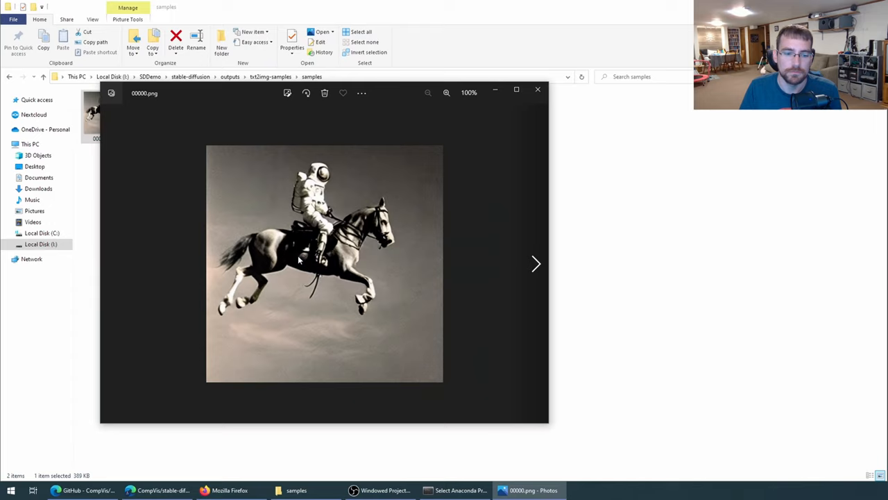
{"action": "left_click", "coordinate": [538, 89]}
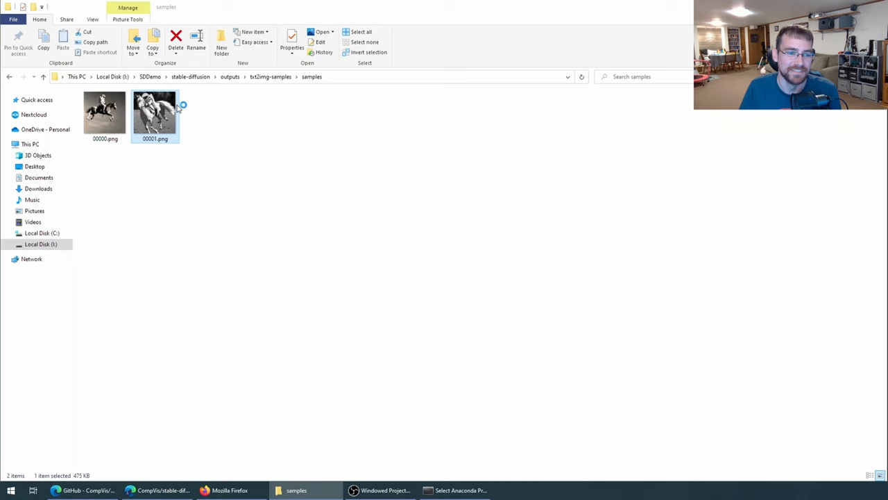
{"action": "double_click", "coordinate": [155, 113]}
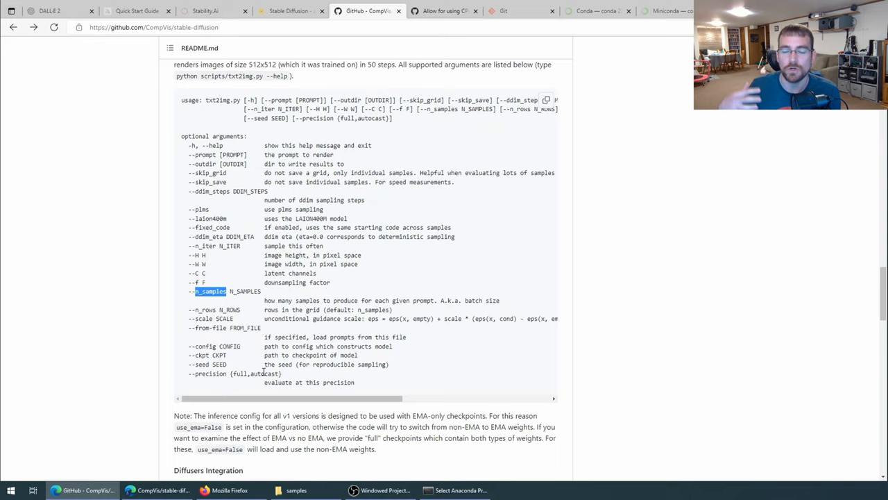
{"action": "left_click", "coordinate": [455, 490]}
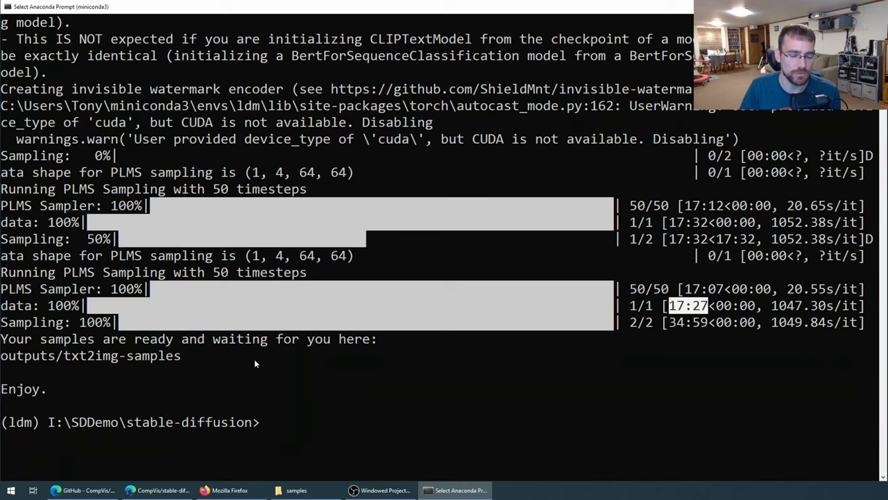
{"action": "left_click", "coordinate": [55, 490]}
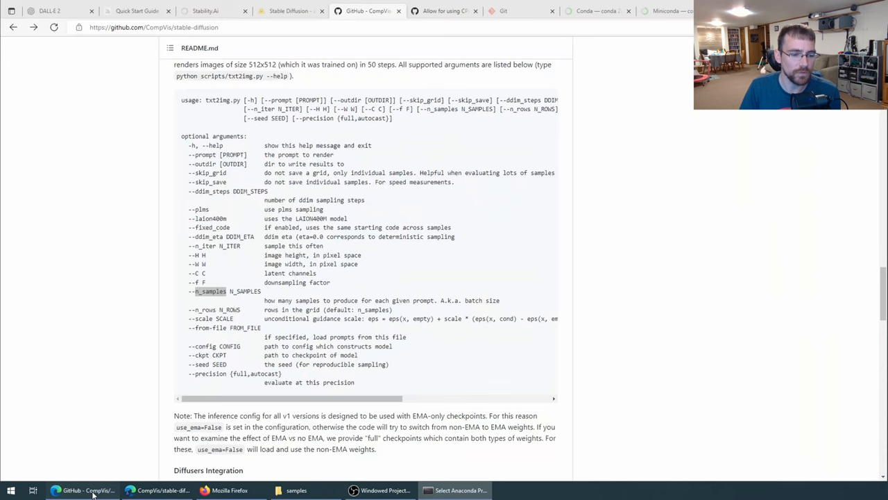